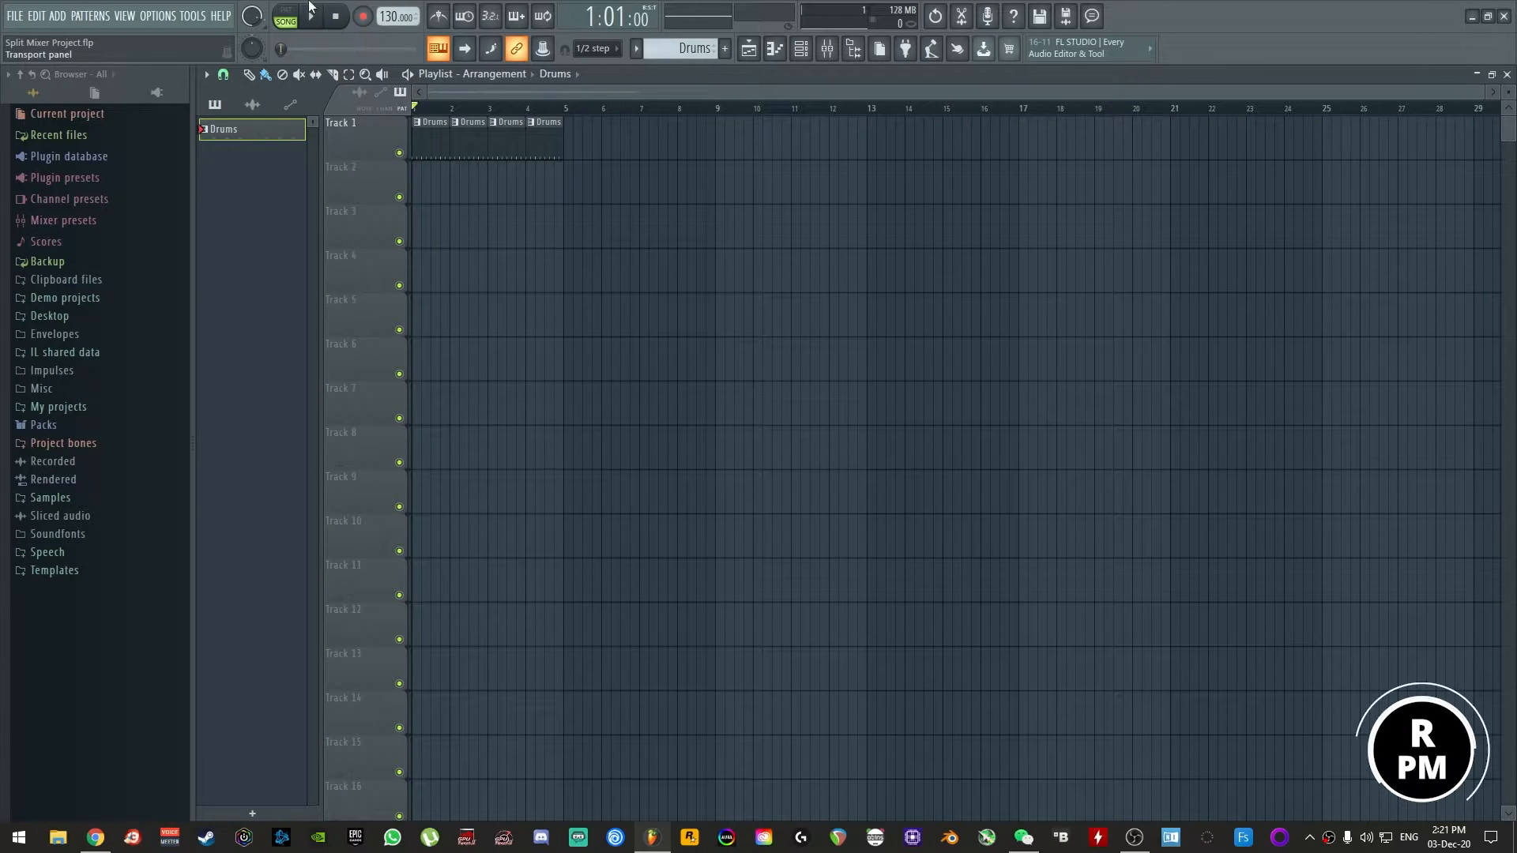
Play the Drums pattern from the transport, then stop playback
left_click(300, 16)
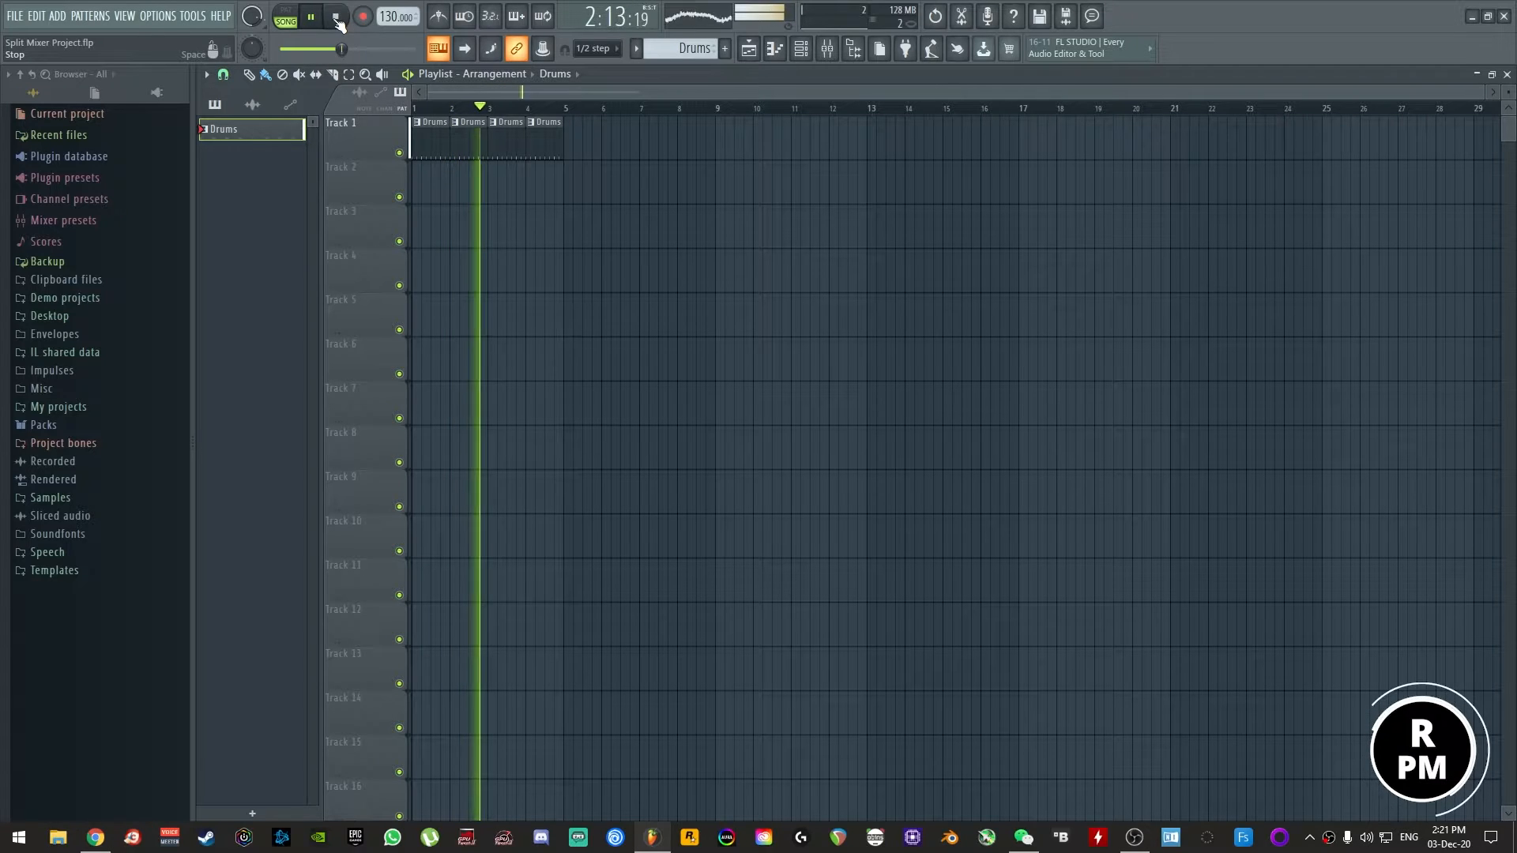
left_click(328, 15)
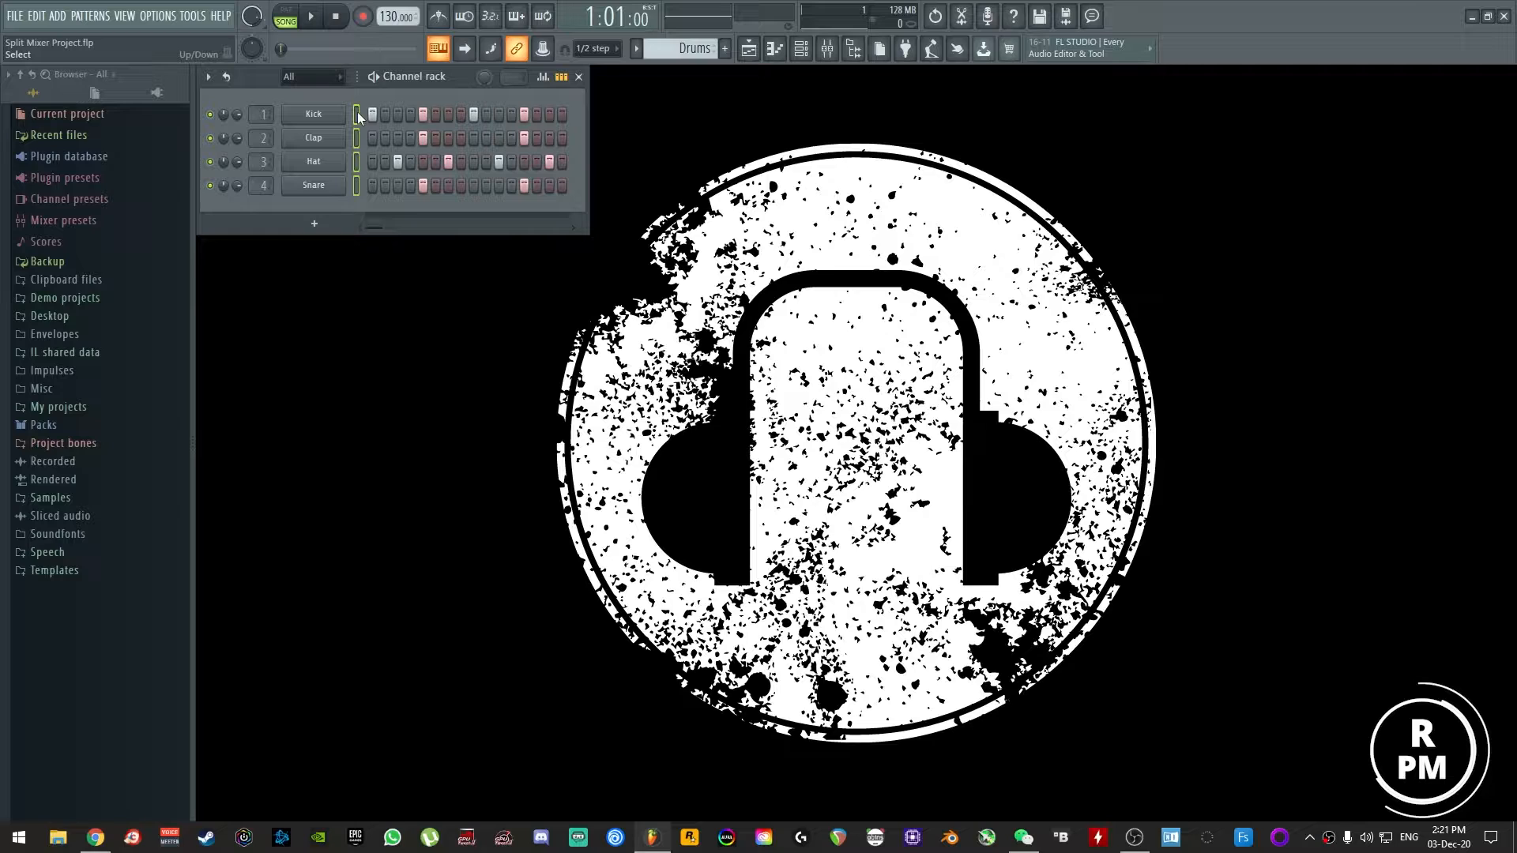
Select the Kick channel and save the export as Split Mixer Project.wav on the Desktop
left_click(826, 49)
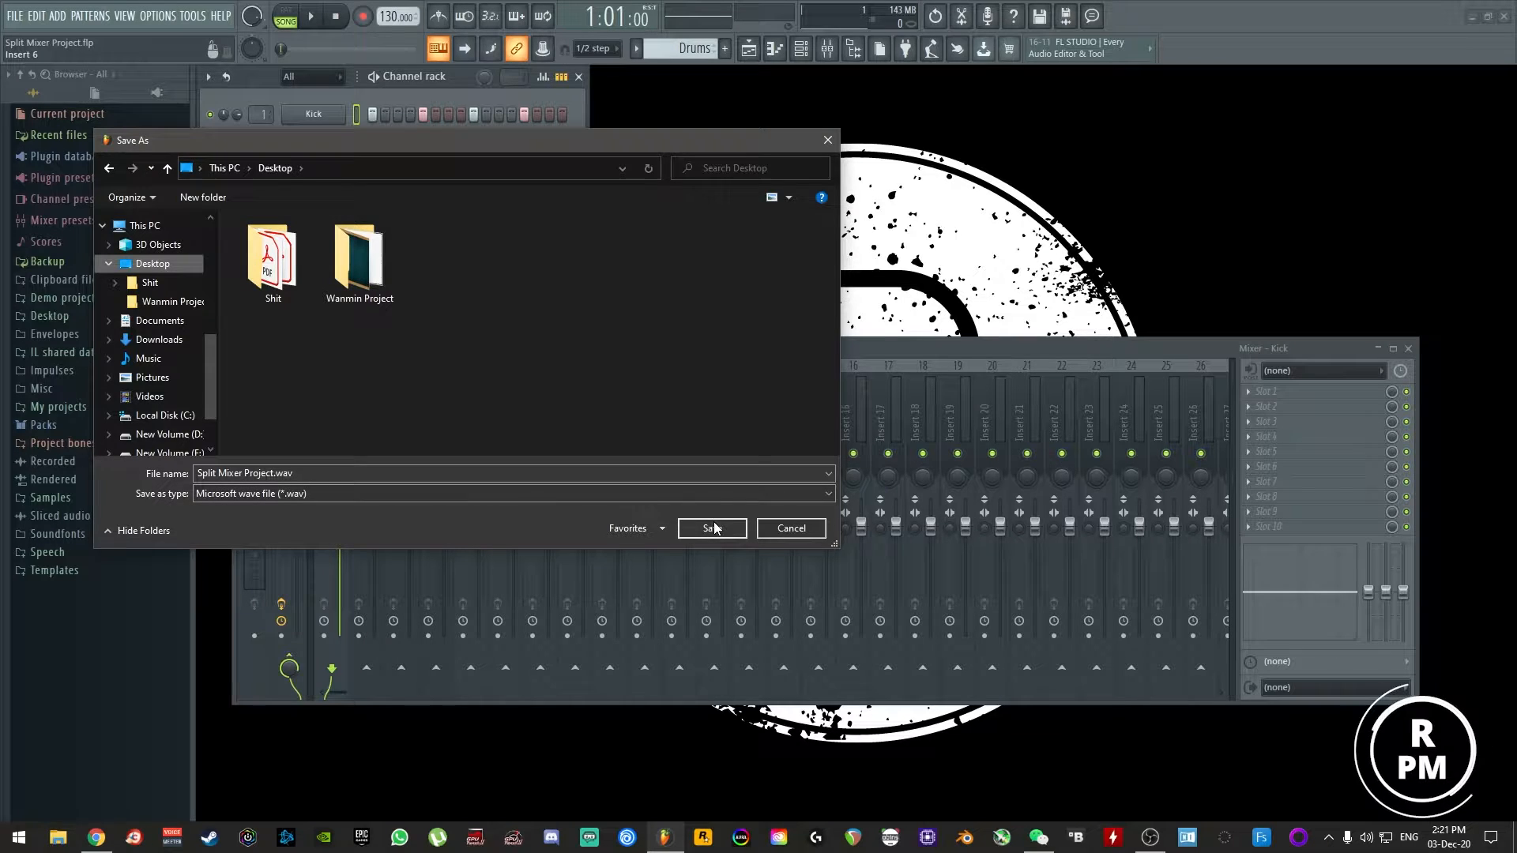
left_click(711, 528)
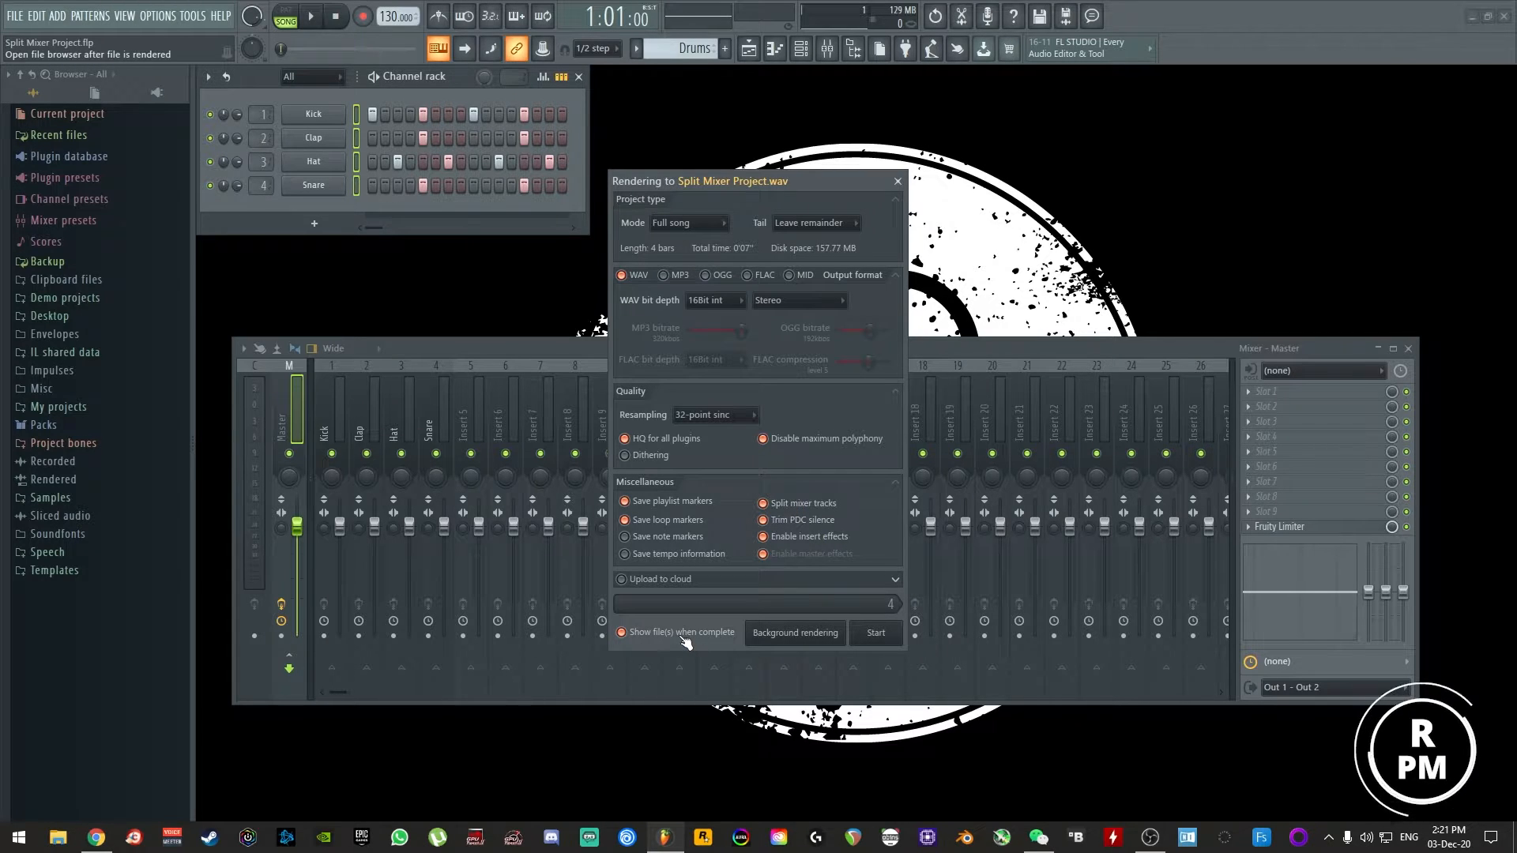
left_click(875, 632)
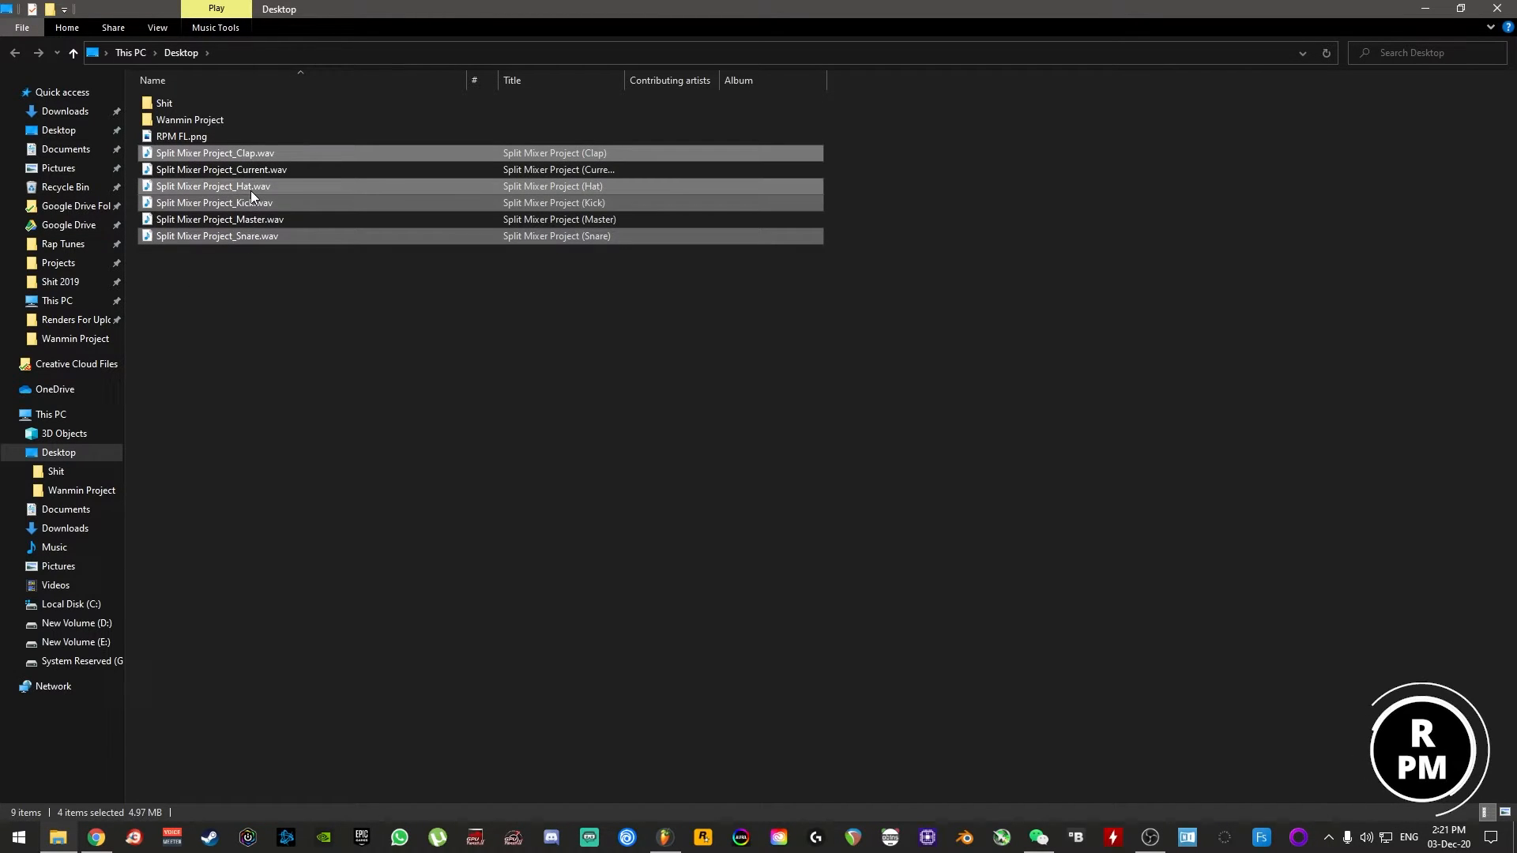
Drag the Kick, Clap, Hat and Snare WAVs onto playlist tracks 2–5 and play in Song mode
left_click(663, 837)
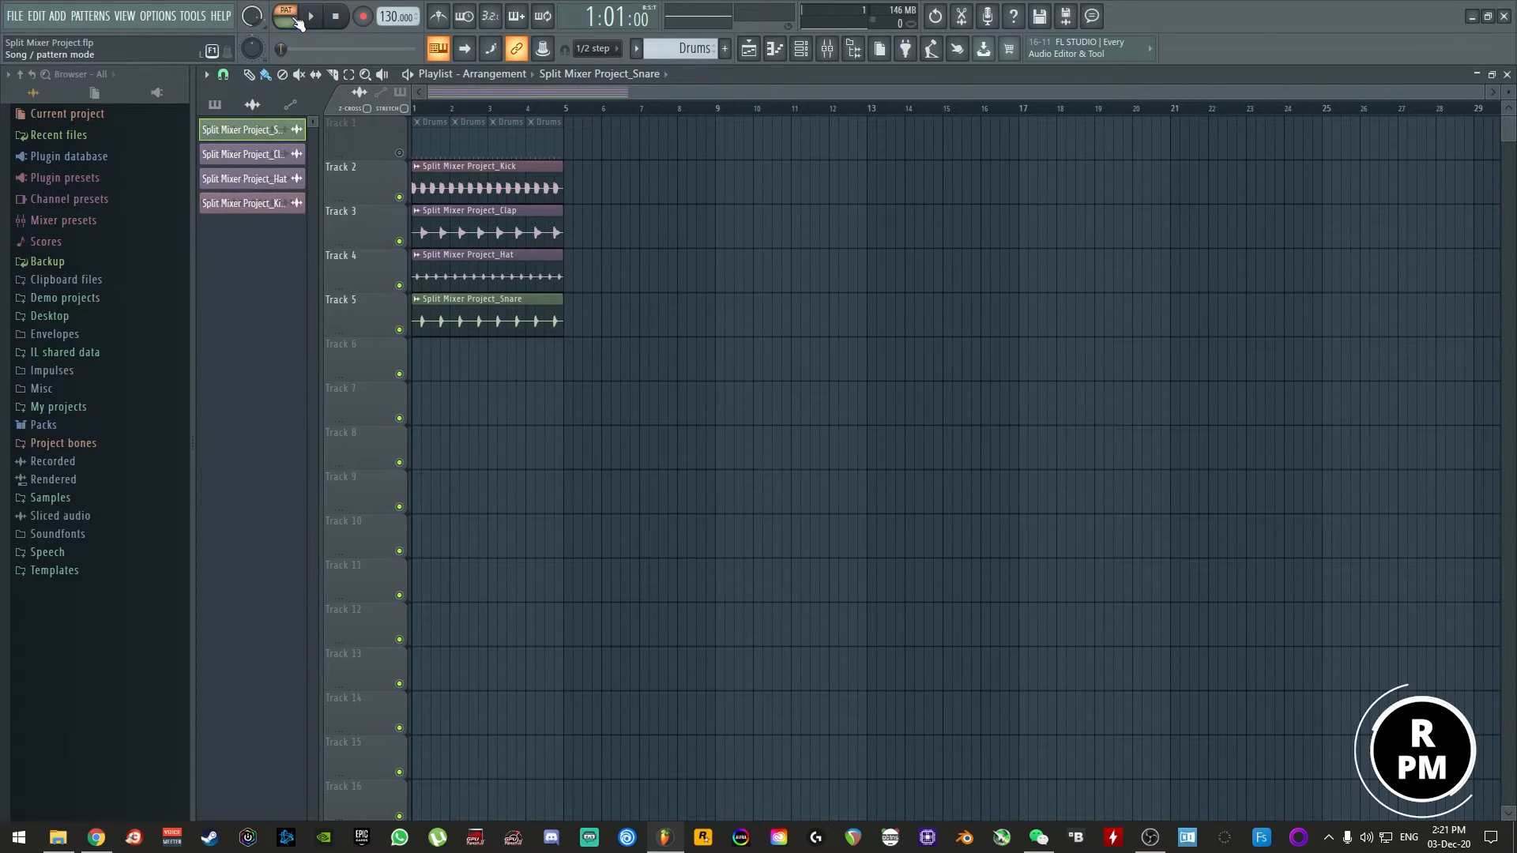
left_click(284, 16)
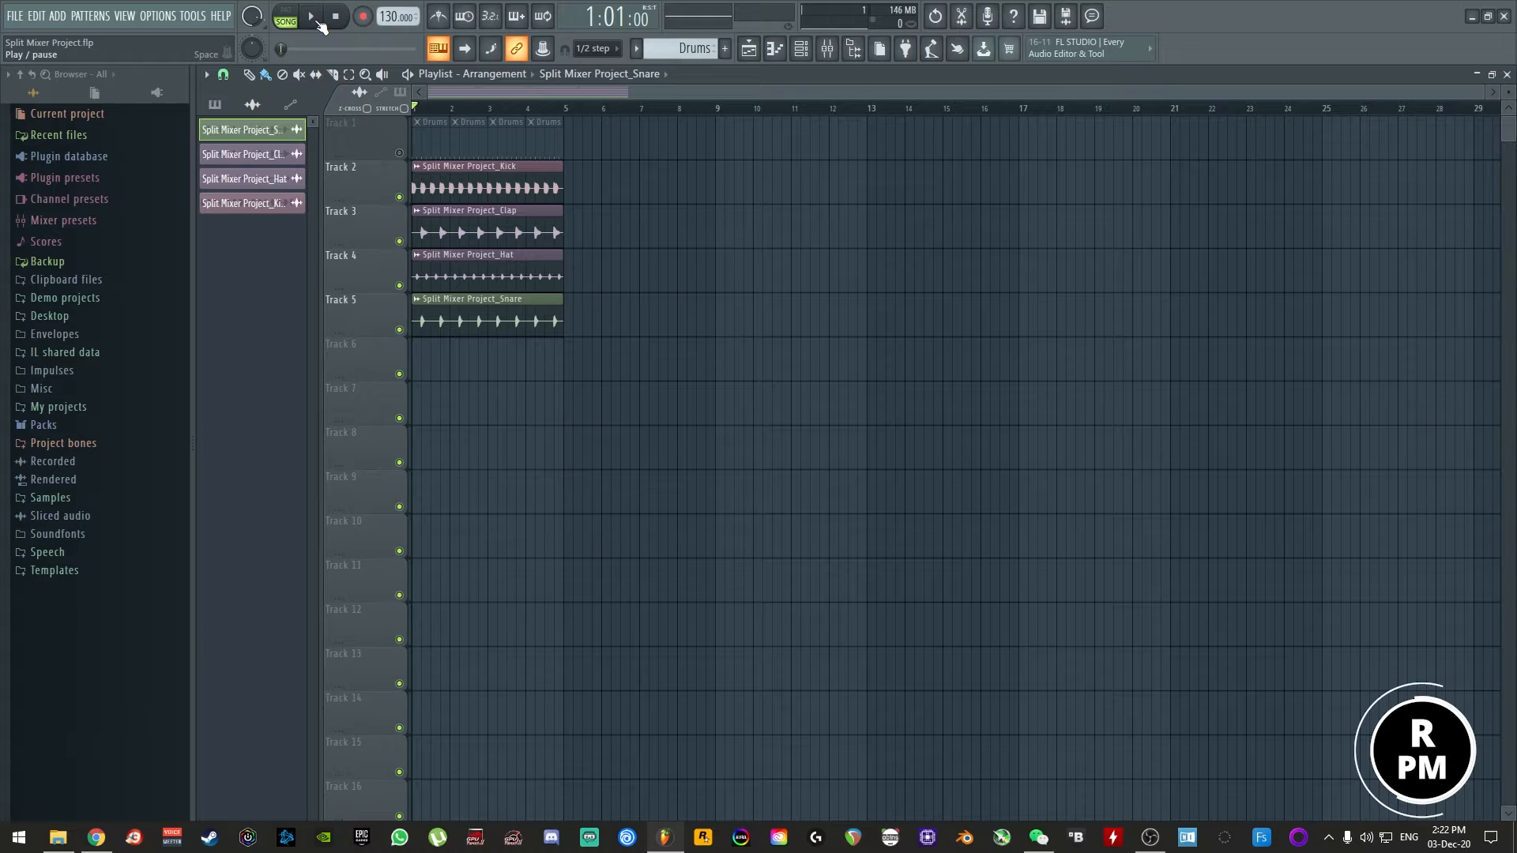
left_click(316, 16)
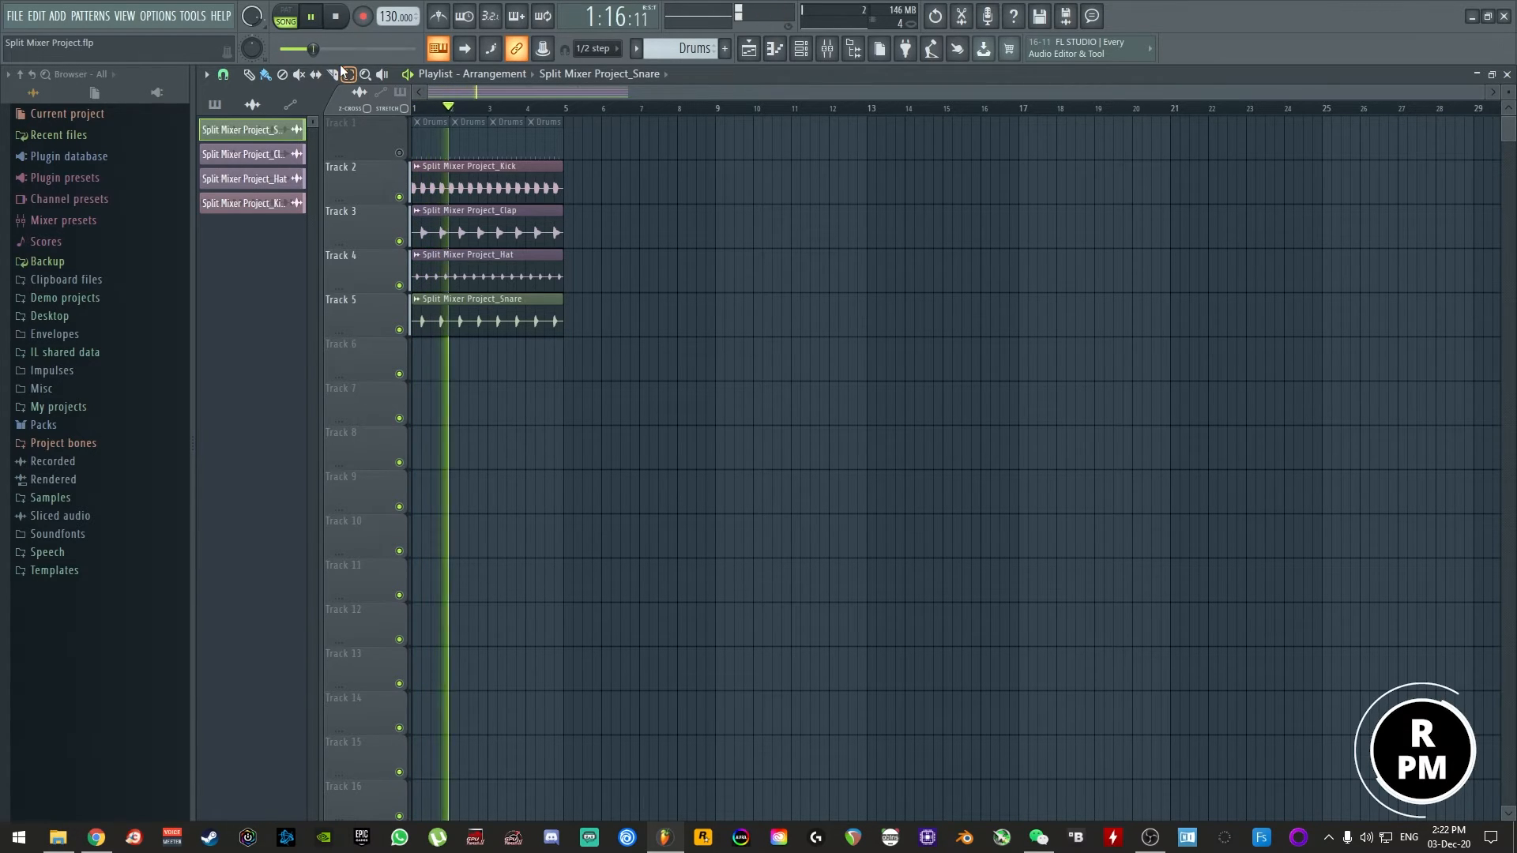